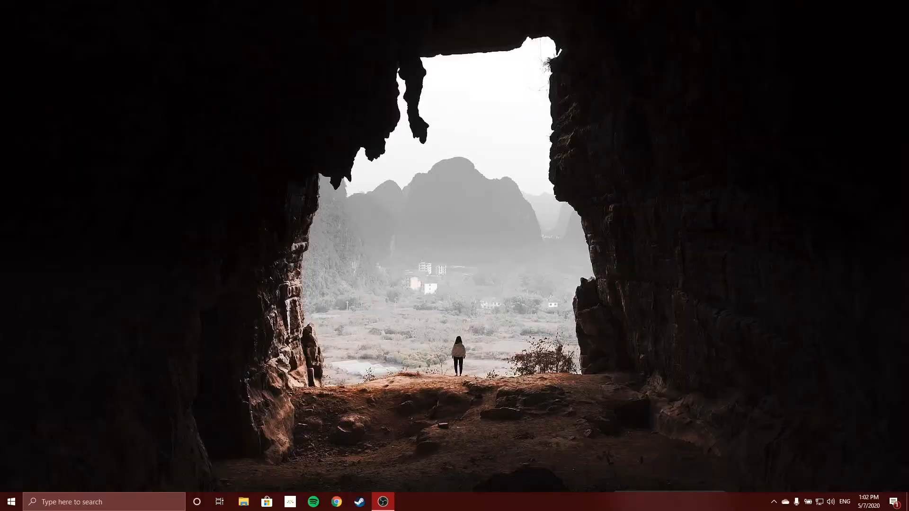
Search 'pinyin' from the taskbar and reach pinyintones.com's Download PinyinTones 0.9.0 box in Chrome.
type("pinyintones.com")
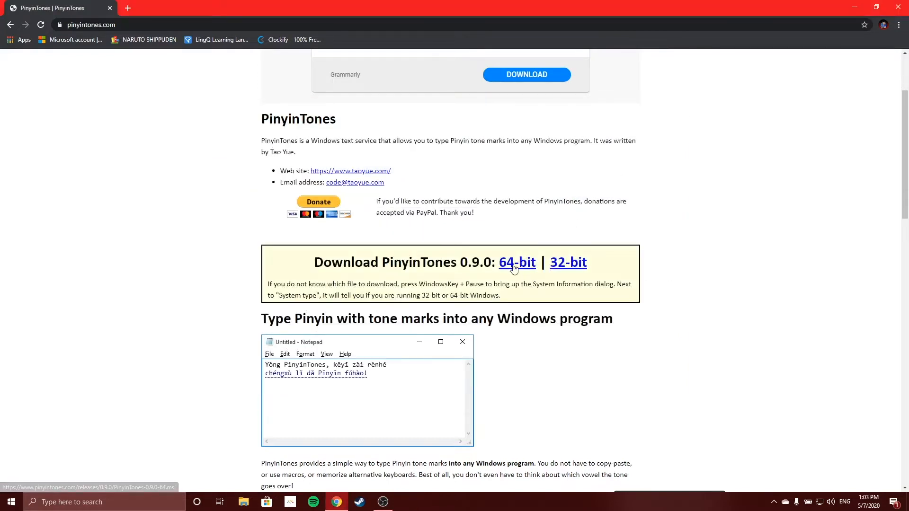
Download the 64-bit .msi and run the PinyinTones Setup Wizard to completion.
left_click(518, 262)
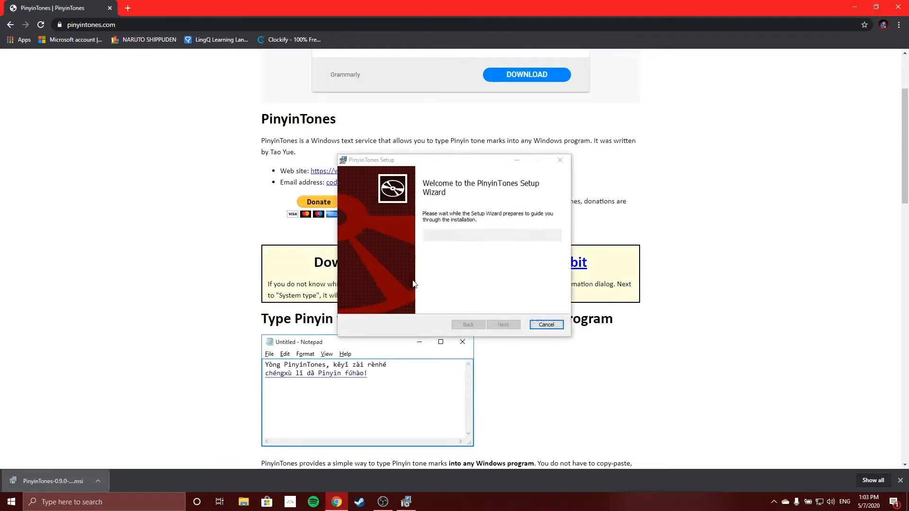
left_click(546, 325)
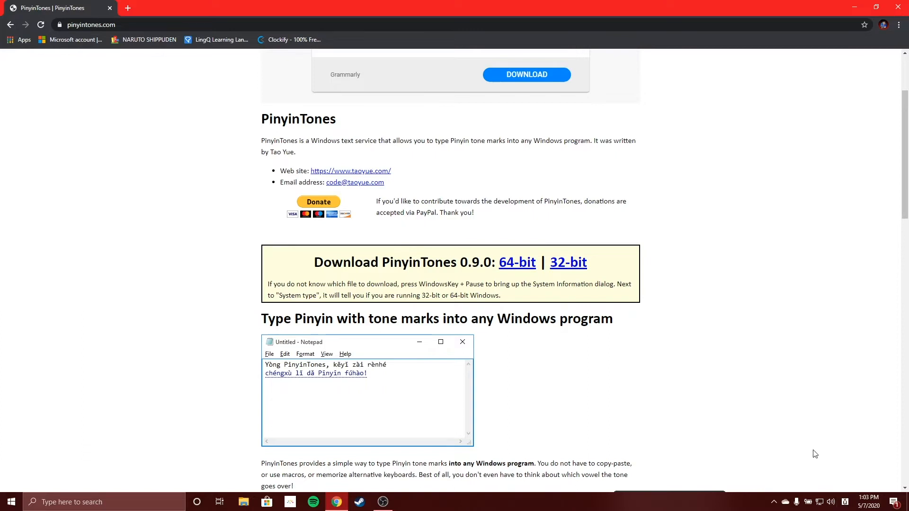
Show the taskbar input list confirming Japanese PinyinTones beside the English and Russian keyboards.
left_click(845, 502)
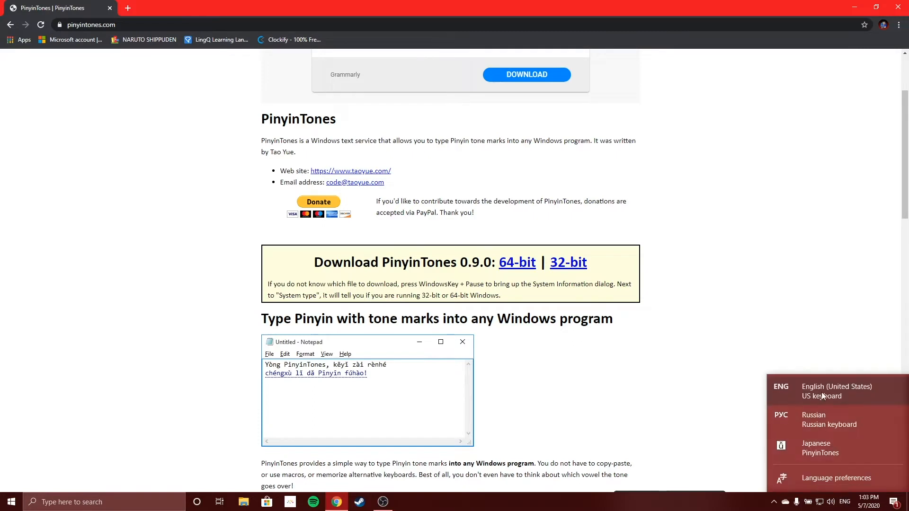
mouse_move(817, 448)
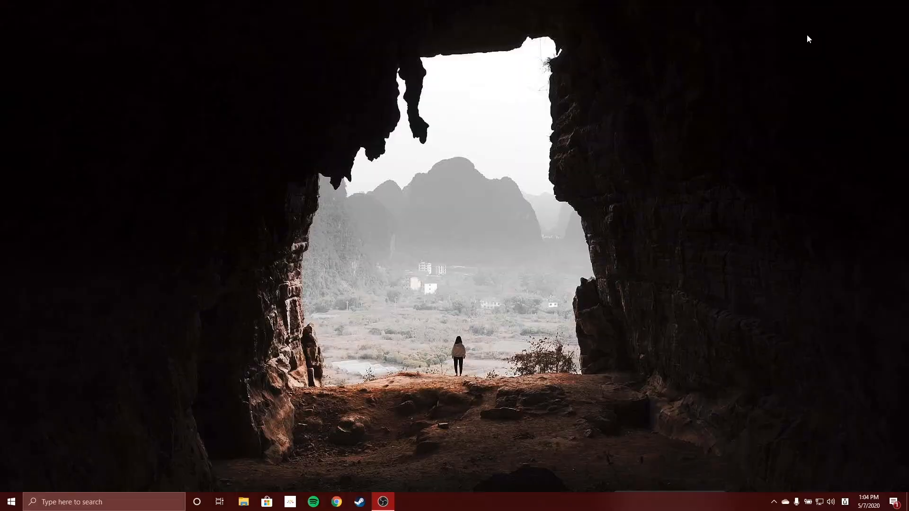
Launch Notepad from the taskbar search with 'notepad'.
type("notepad")
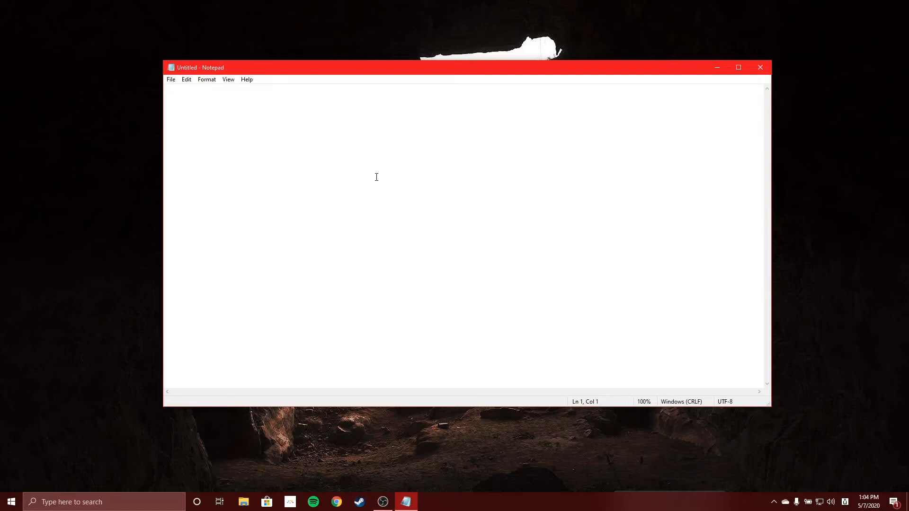
Cycle the input languages with Win+Space and Alt+Shift until Japanese PinyinTones is active.
key("win+space")
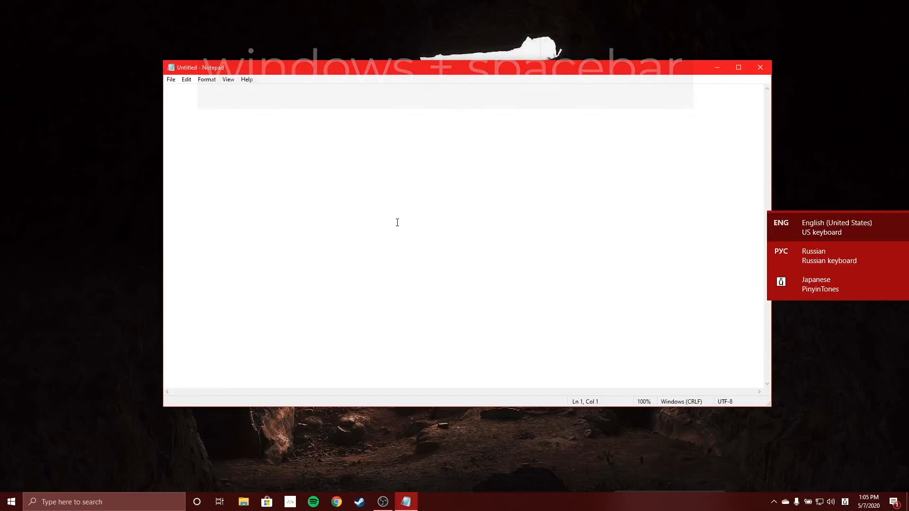
key("Win+Space")
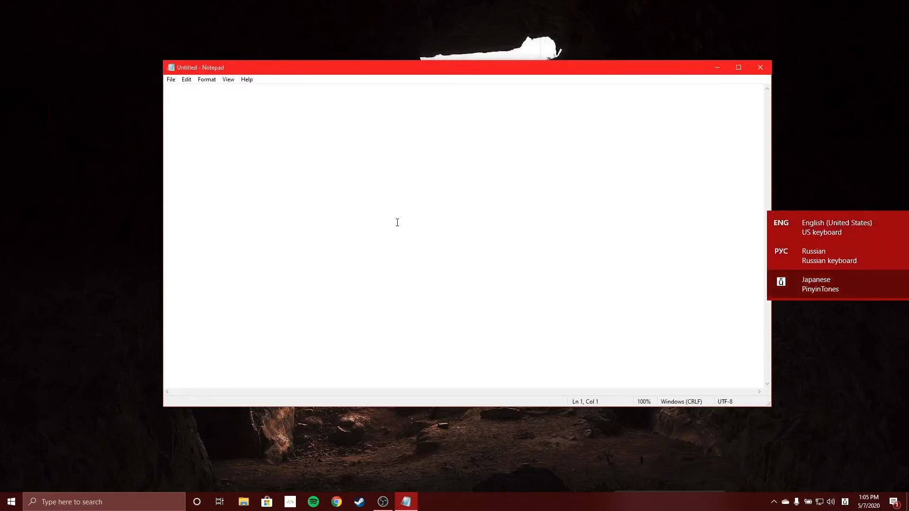
key("alt+shift")
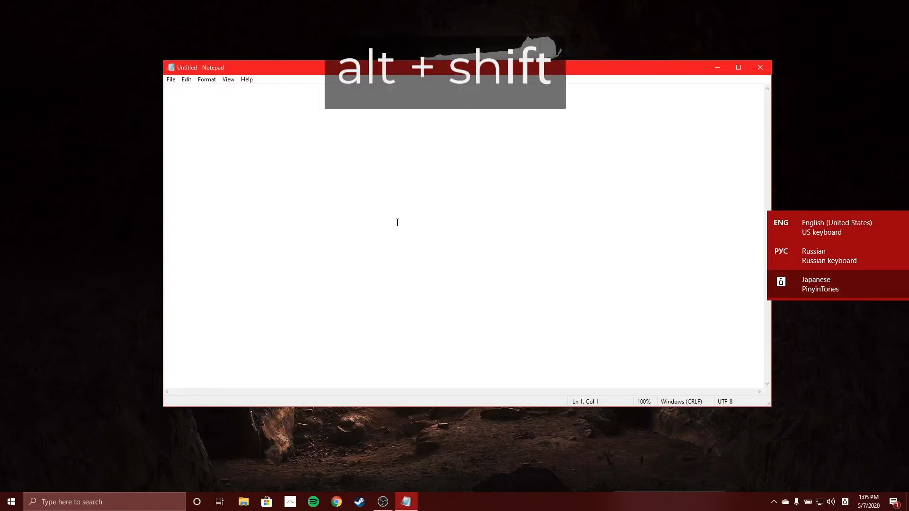
key("alt+shift")
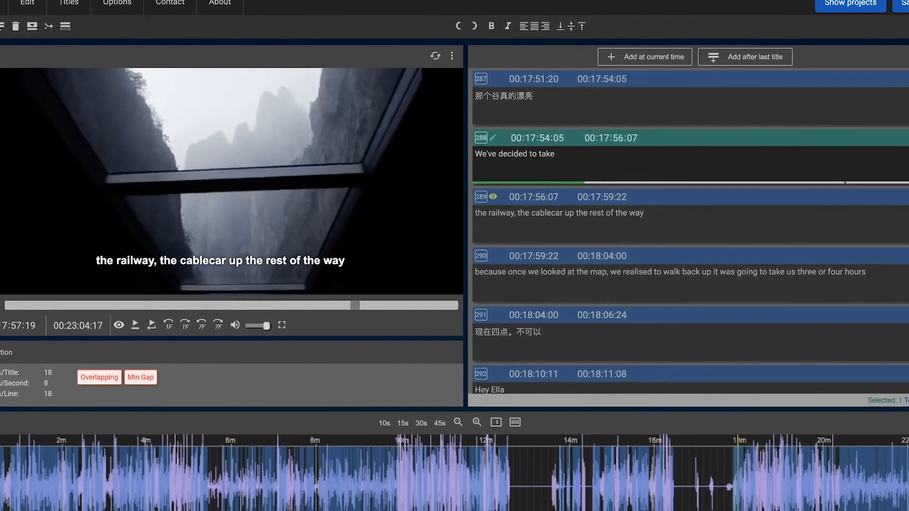
Enter 我们决定… in subtitle 288 by typing pinyin and picking candidate characters.
type("w")
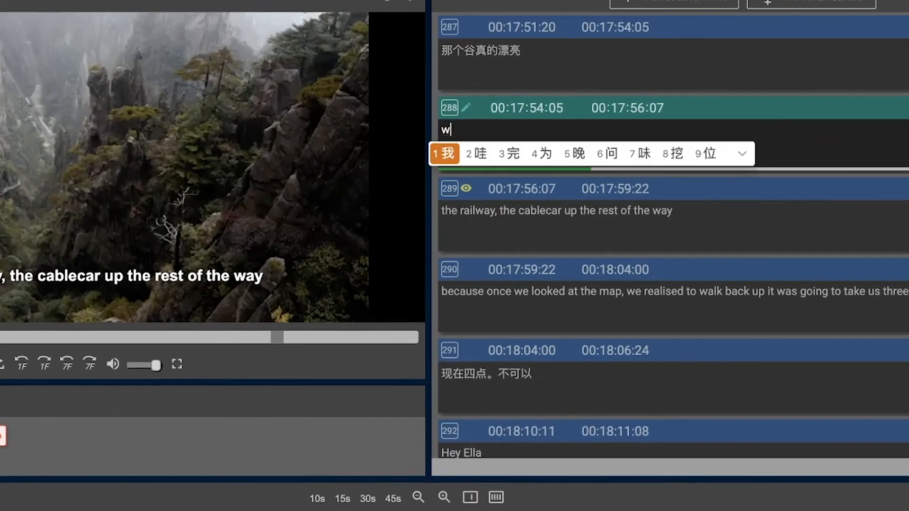
type("我们jue ding")
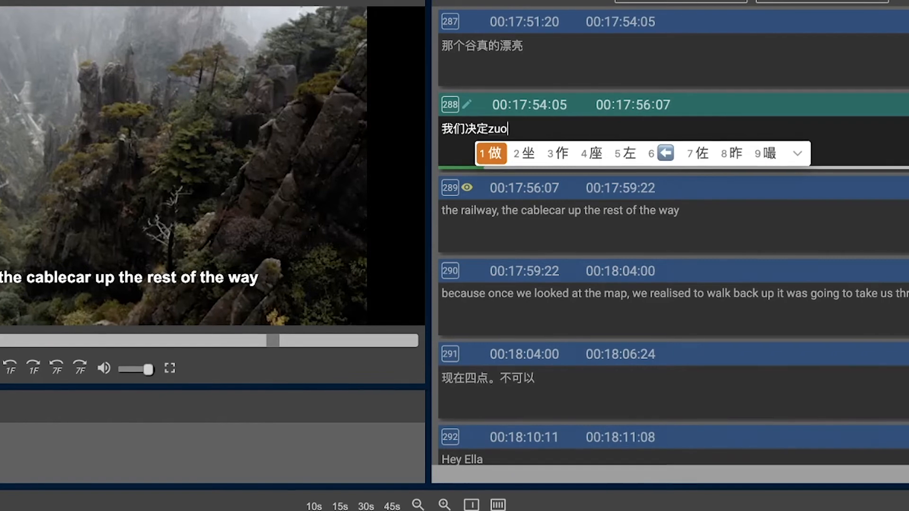
left_click(405, 502)
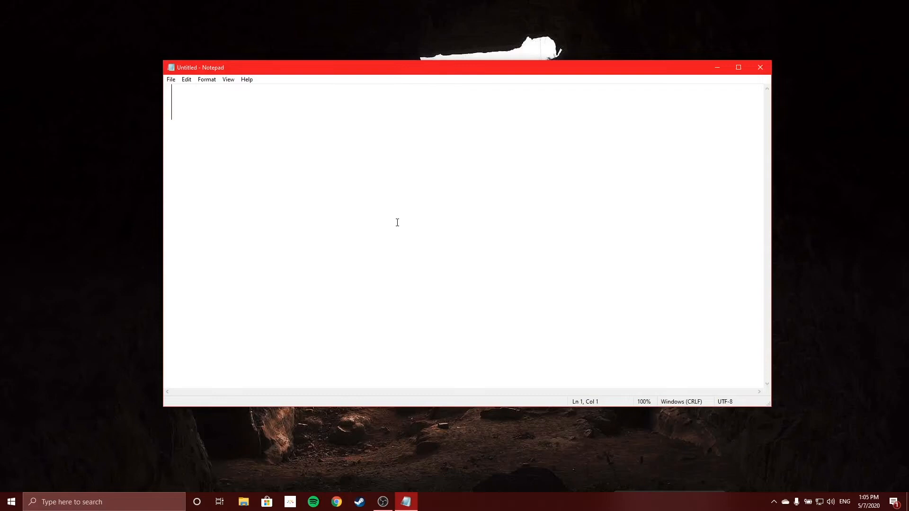
Write 'ni3 hao3' with the normal keyboard and start a new line.
type("ni3")
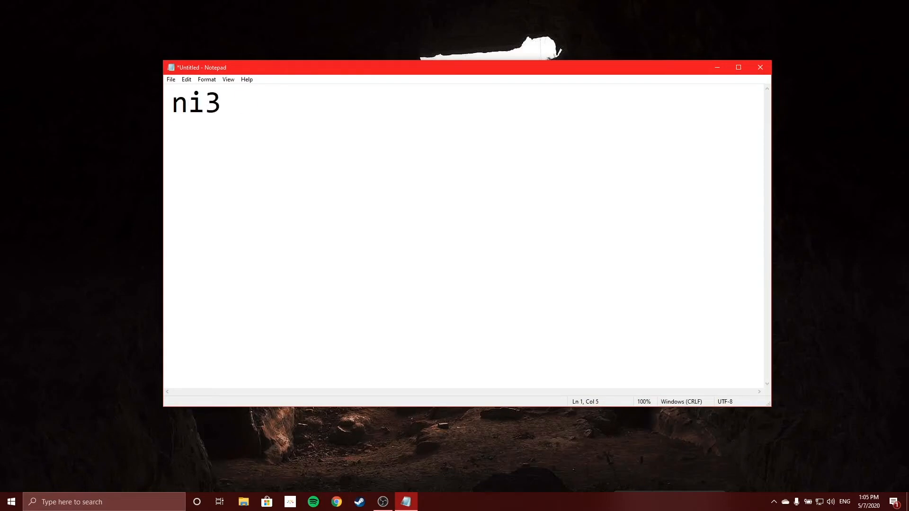
type("hao3")
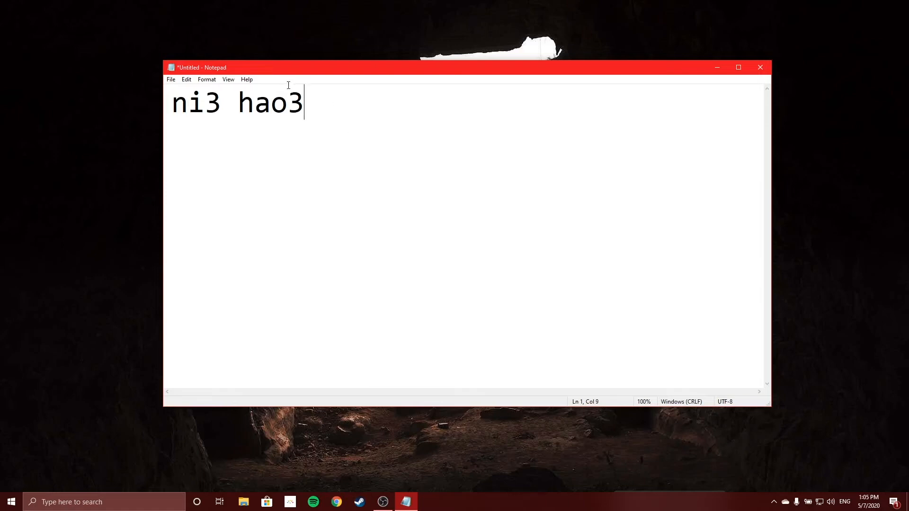
mouse_move(354, 130)
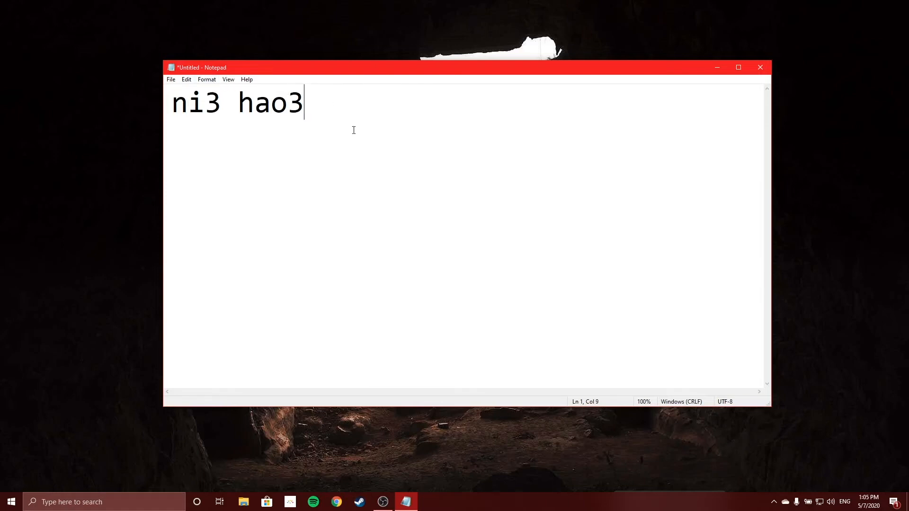
key("enter")
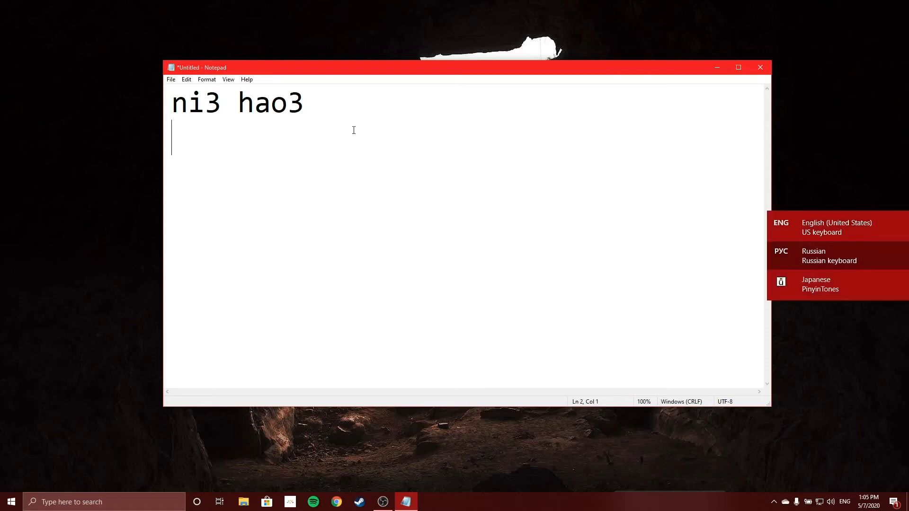
Write nǐ hǎo and jiāo, jiáo, jiǎo, jiào with PinyinTones, then select the text to clear it.
type("ni")
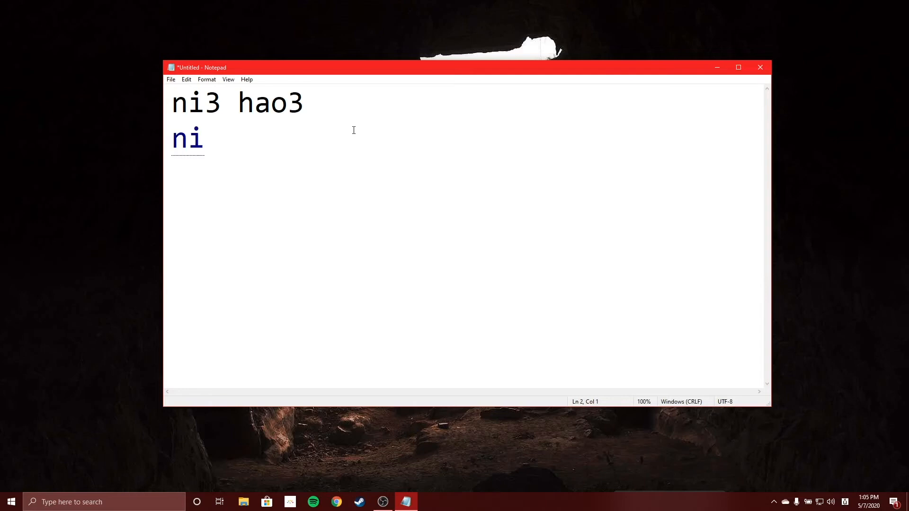
type("hao")
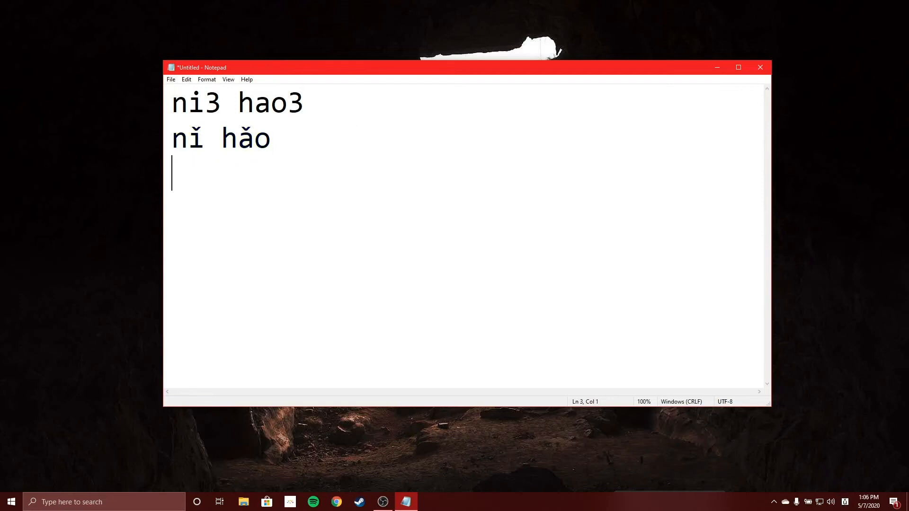
type("jiāo")
type("jiáo")
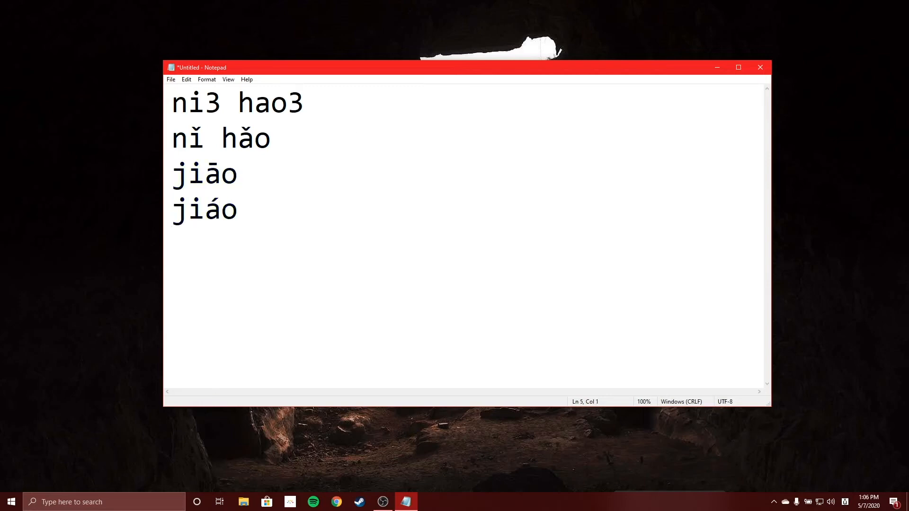
type("jiǎo")
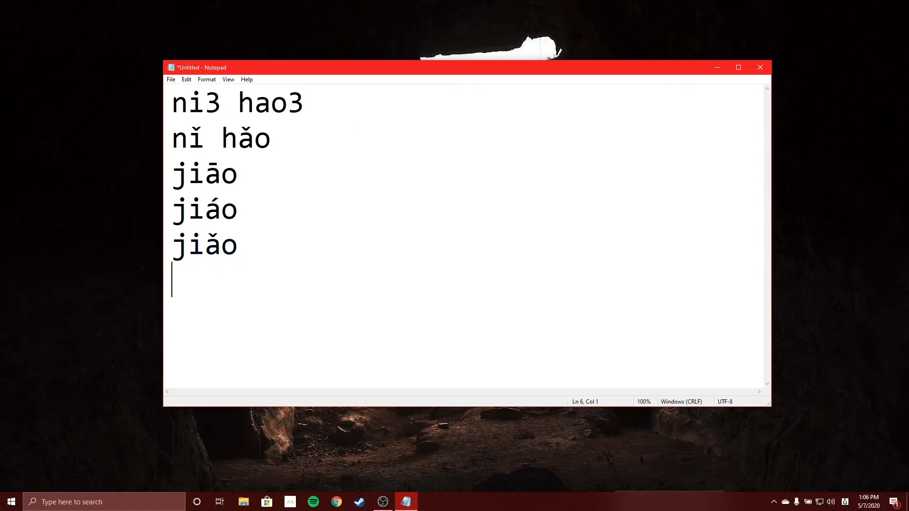
type("jiào")
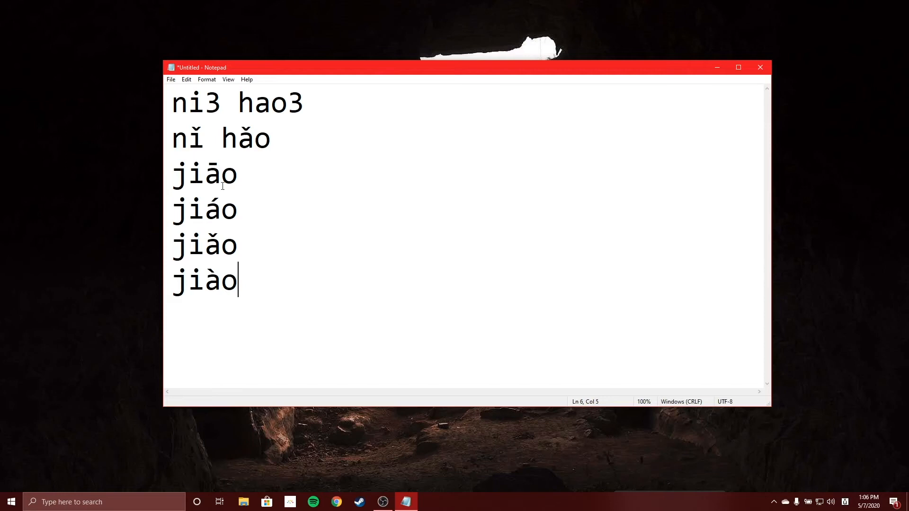
double_click(212, 175)
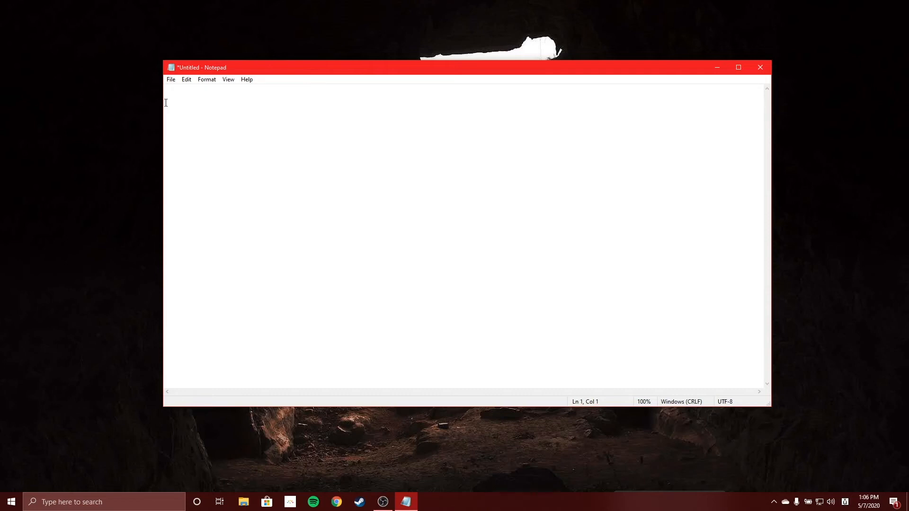
Write the vowels 'a e i o u ü' (v for ü), then select all to clear the page.
type("a e i o")
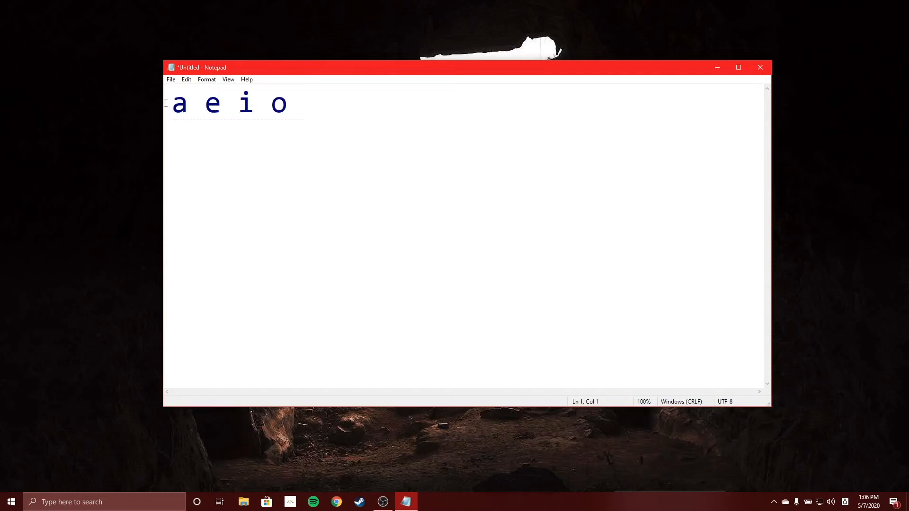
type("u ü")
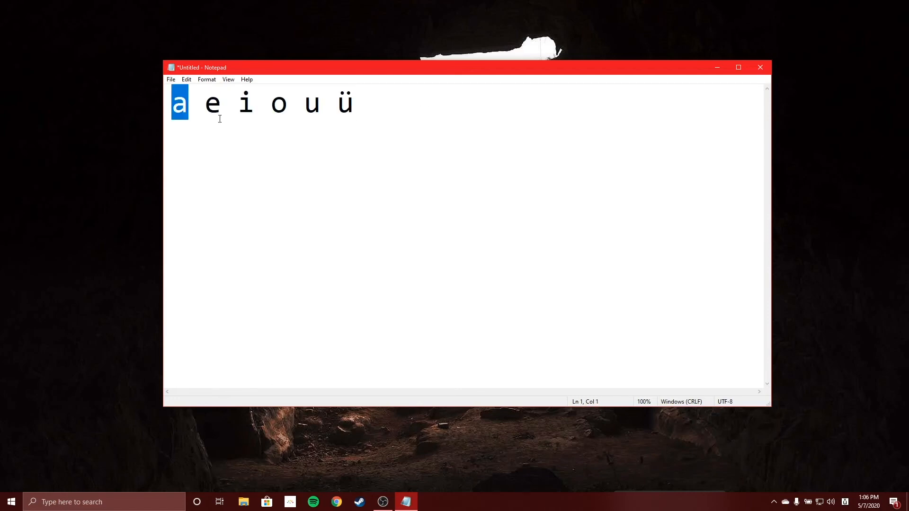
left_click(406, 103)
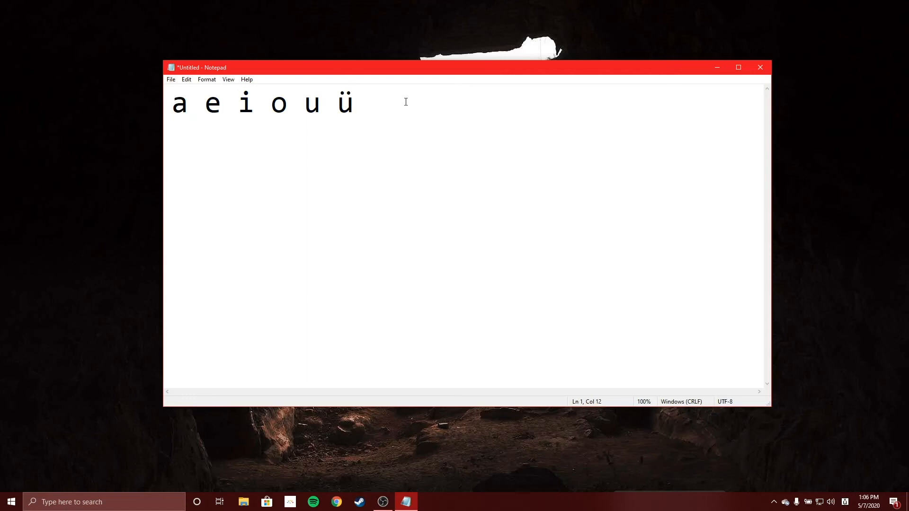
key("ctrl+a")
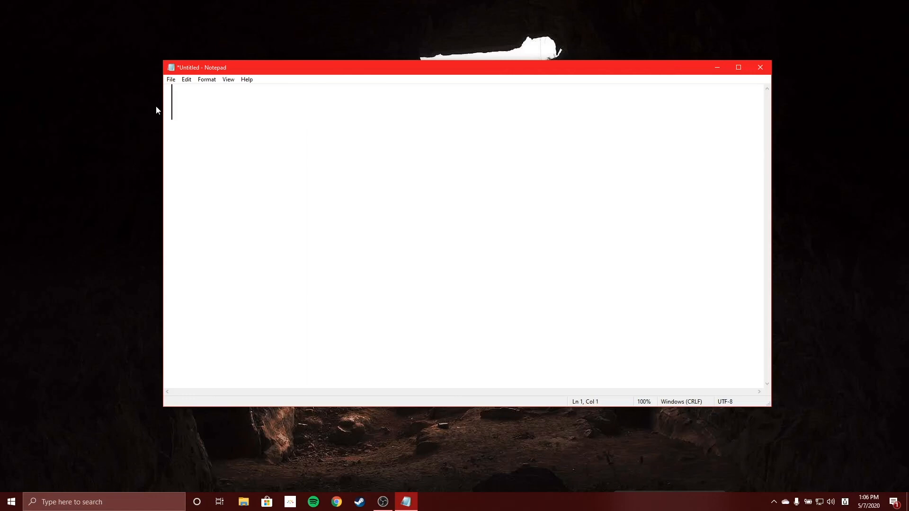
Write lǚ via lv3, then replace its vowel with v1 to get lū.
type("lü")
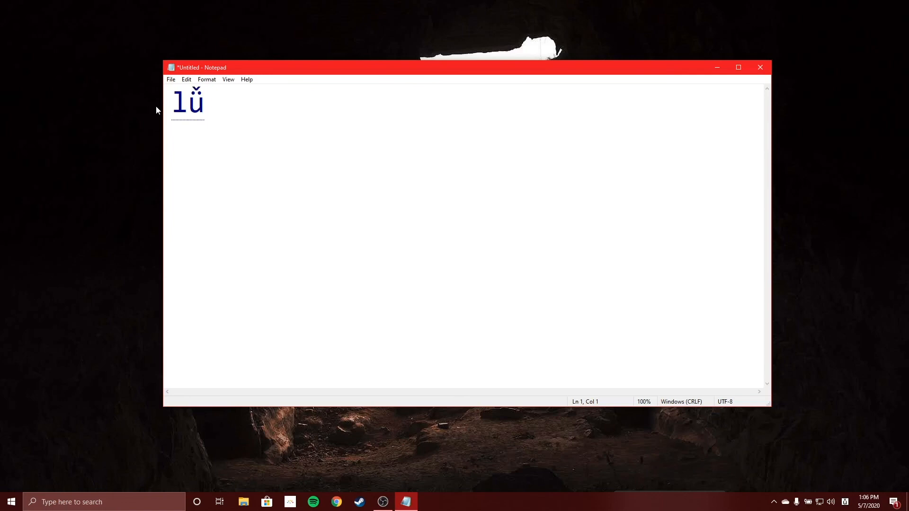
key("Backspace")
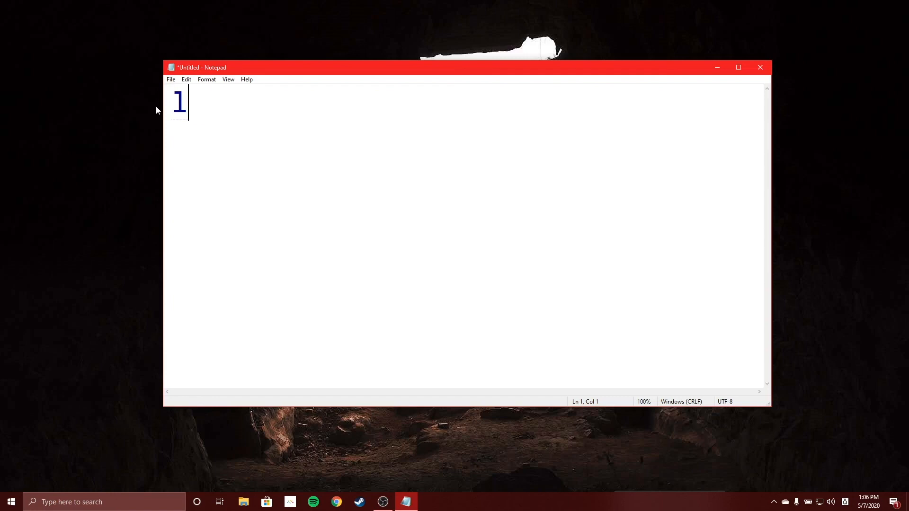
type("ü")
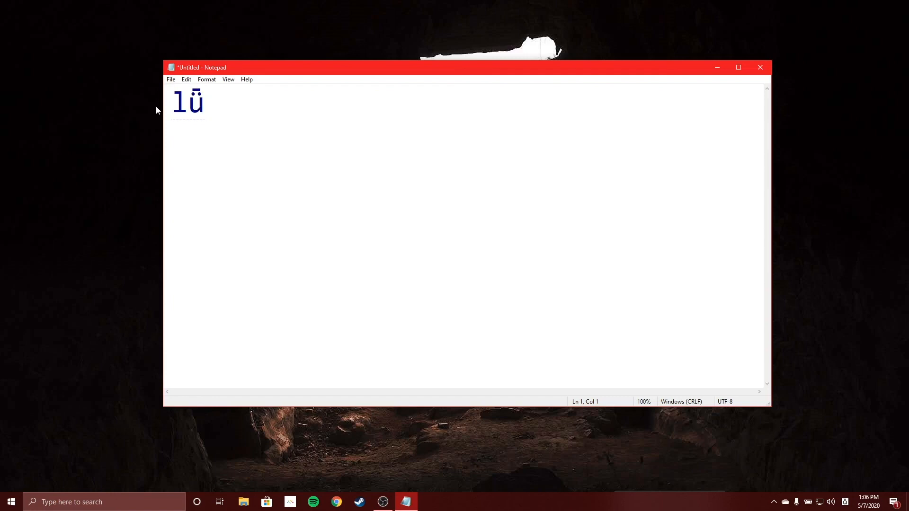